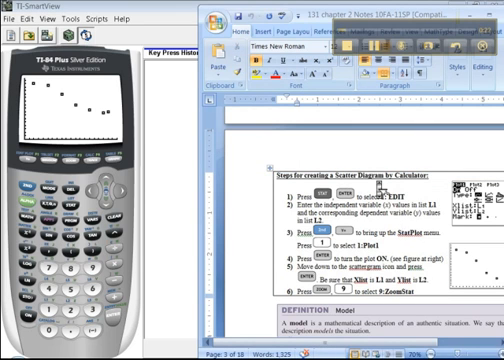
- Scroll the Word notes down to the 'Steps for Finding the Linear Regression Line by Calculator' section
scroll(down, 3)
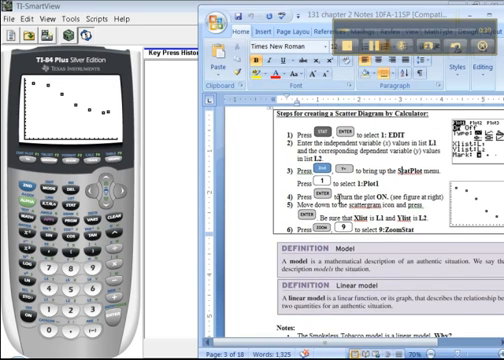
scroll(down, 3)
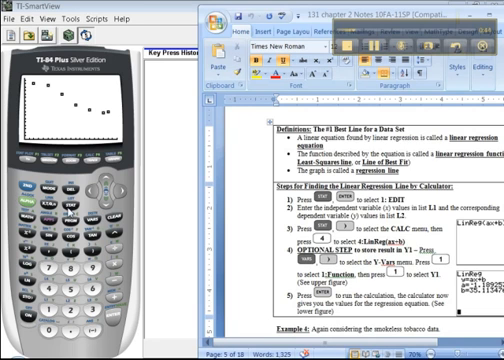
- Scroll further to Example 4's smokeless tobacco scatter chart with its regression line
scroll(down, 3)
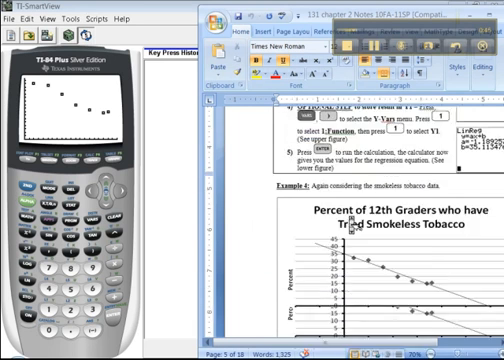
scroll(down, 3)
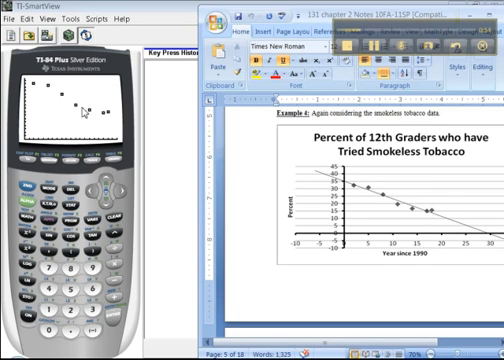
mouse_move(64, 93)
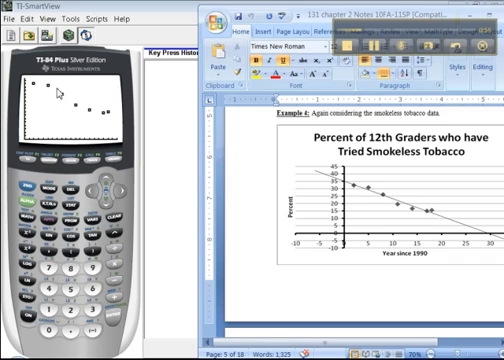
mouse_move(120, 120)
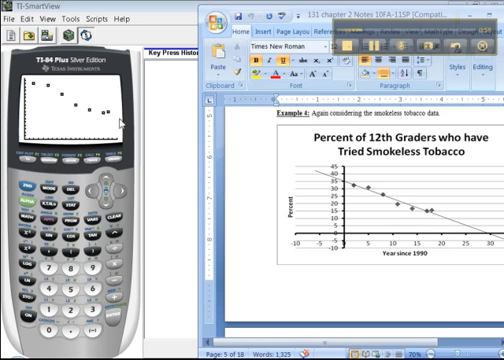
mouse_move(68, 206)
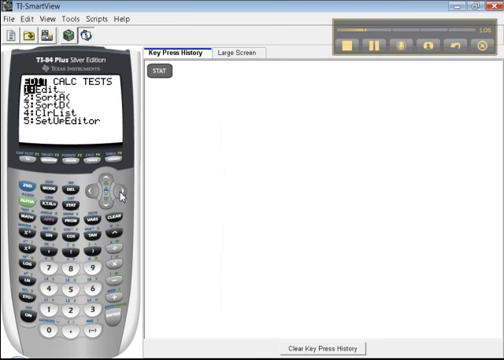
mouse_move(120, 195)
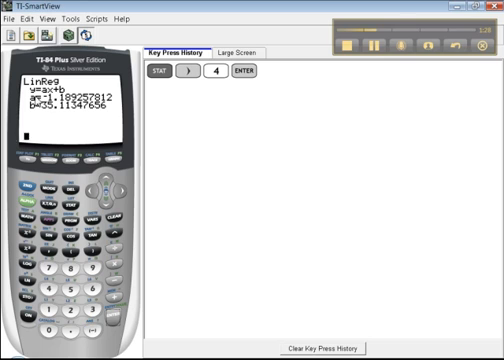
mouse_move(78, 175)
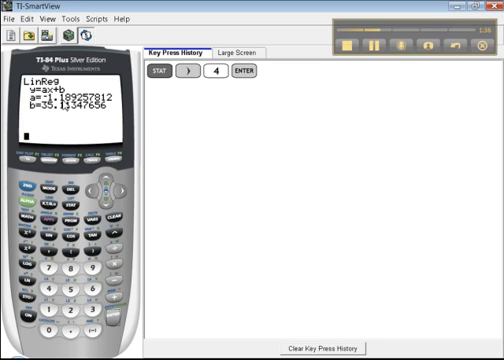
mouse_move(52, 122)
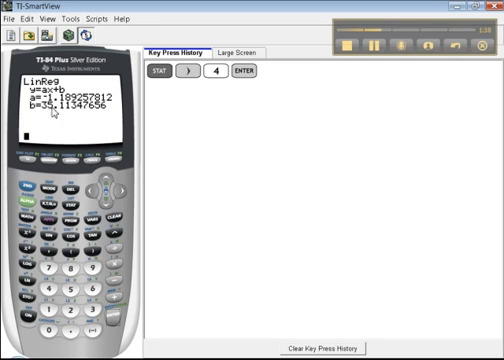
mouse_move(267, 322)
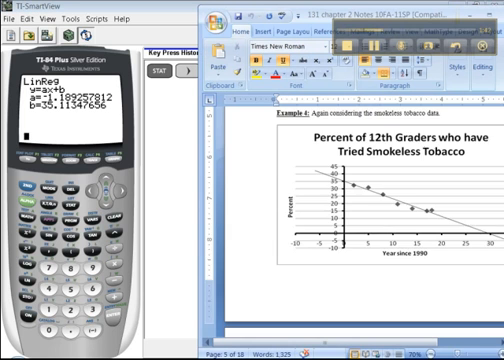
- Scroll the Word notes to keep Example 4 visible beside the calculator's regression result
scroll(down, 3)
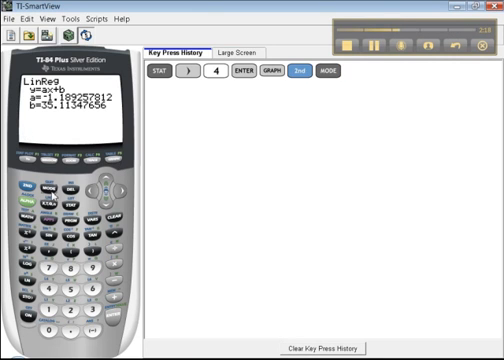
mouse_move(278, 329)
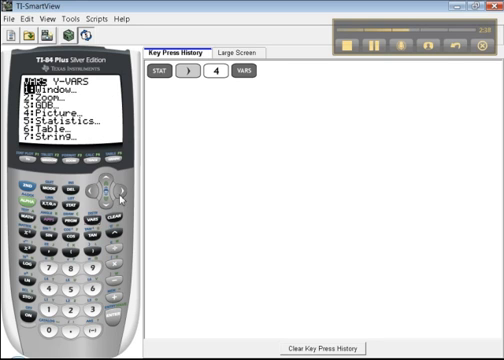
- Open the Y-VARS menu to choose Y1 for storing the LinReg(ax+b) equation
click(108, 196)
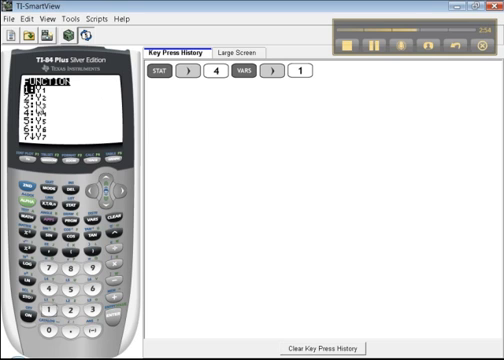
mouse_move(99, 201)
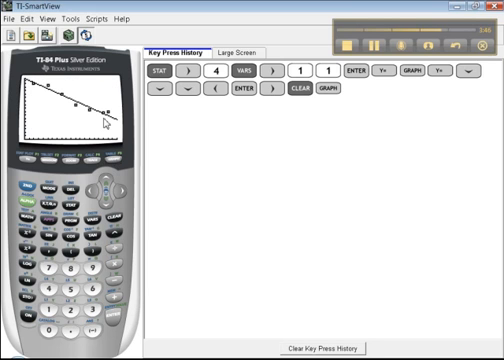
mouse_move(40, 192)
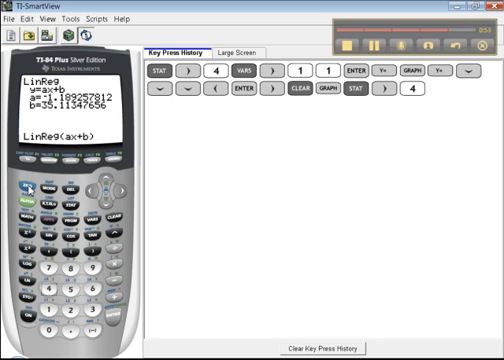
- Press 2nd after the new LinReg(ax+b) command to begin entering list names
click(39, 190)
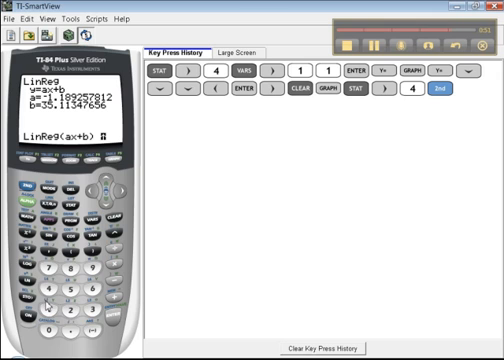